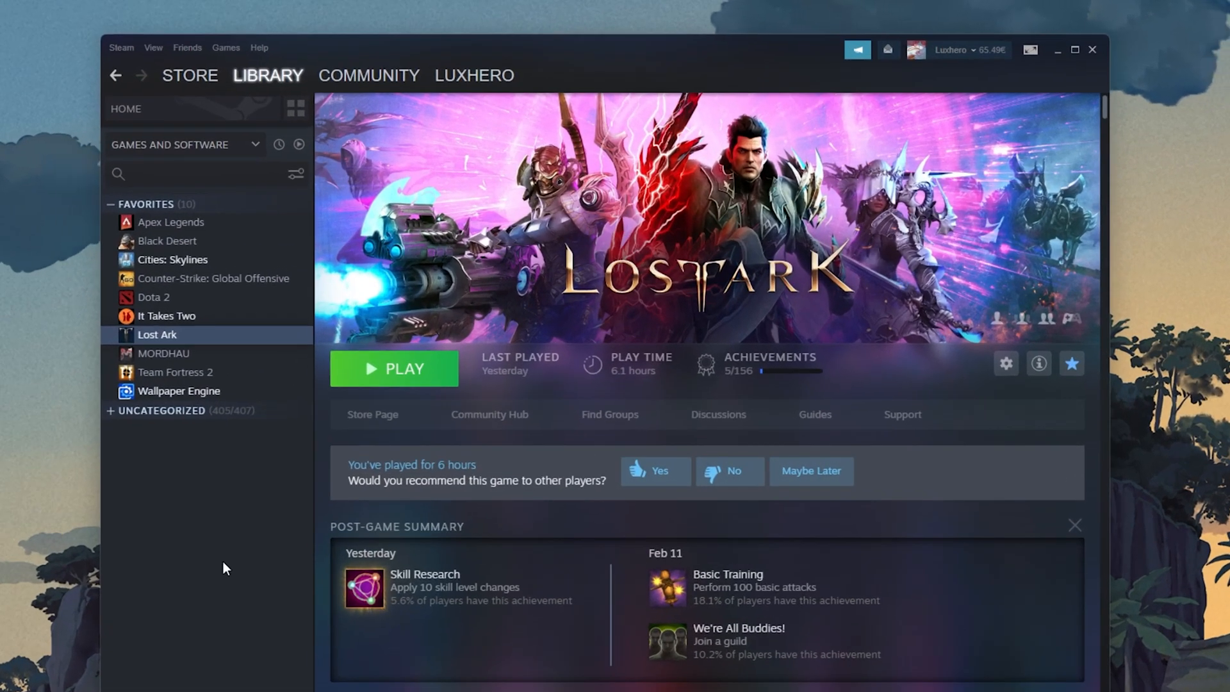
{"action": "mouse_move", "coordinate": [185, 372]}
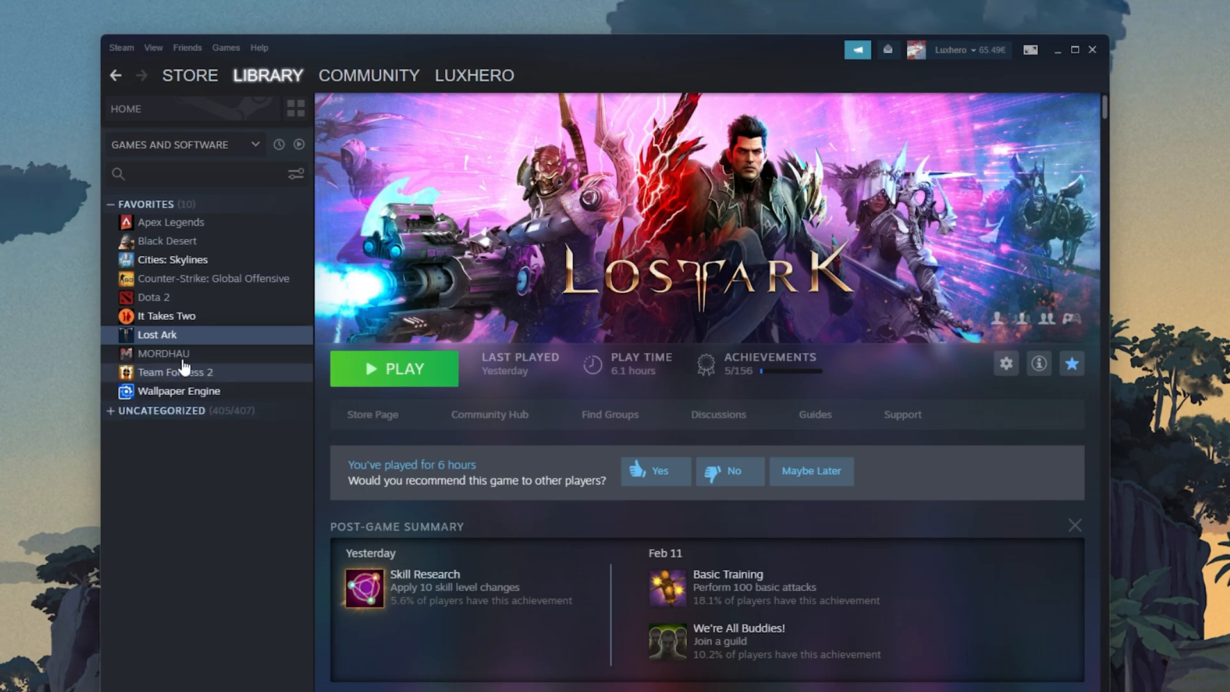
- Bring up and dismiss the right-click actions for Lost Ark in the Steam library
{"action": "right_click", "coordinate": [158, 335]}
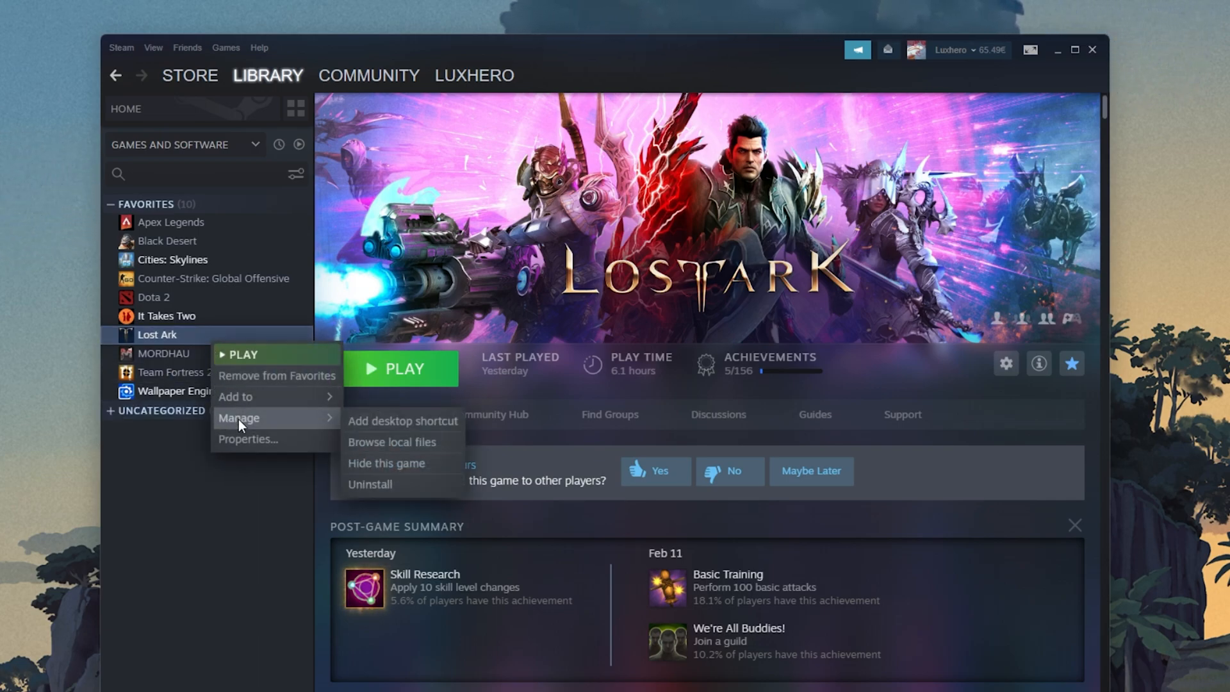
{"action": "left_click", "coordinate": [253, 511]}
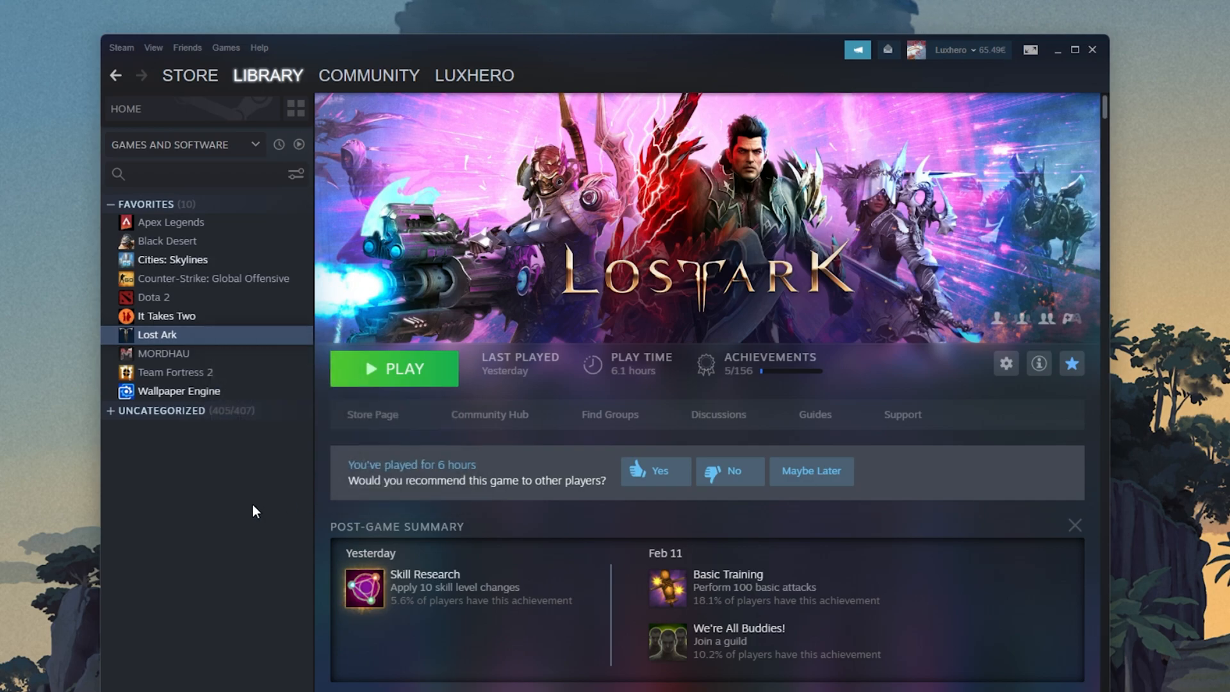
{"action": "mouse_move", "coordinate": [441, 416]}
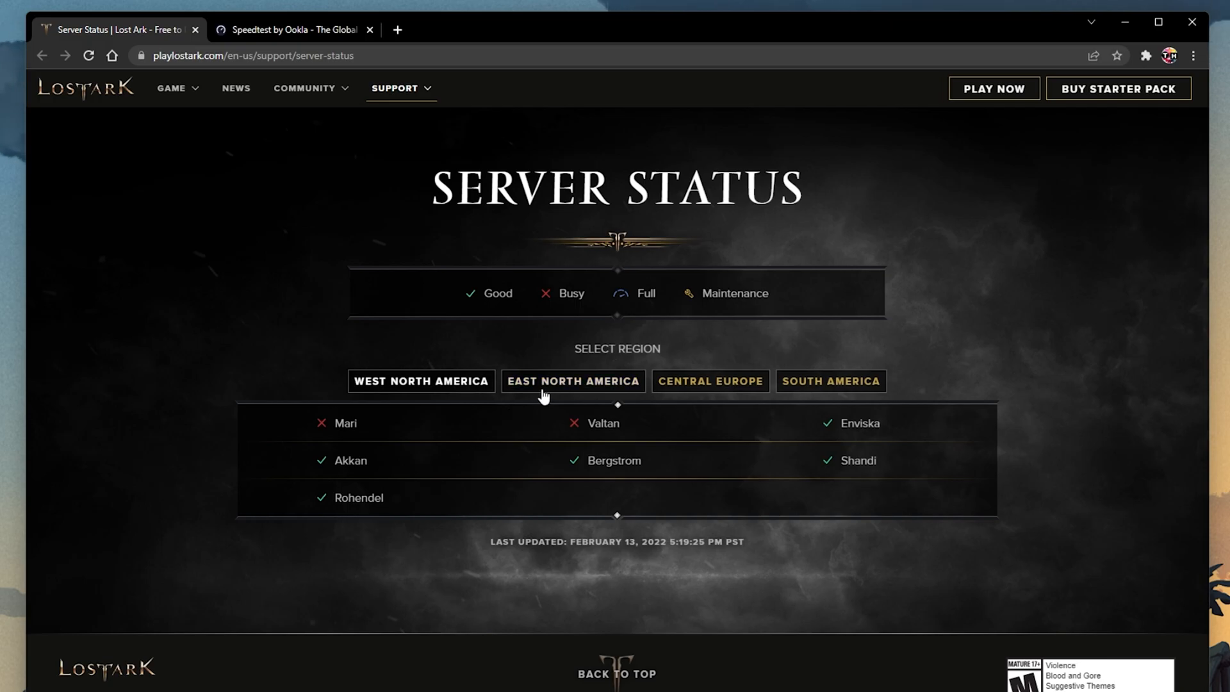
- Check server status for Central Europe, South America, East and West North America
{"action": "left_click", "coordinate": [703, 381]}
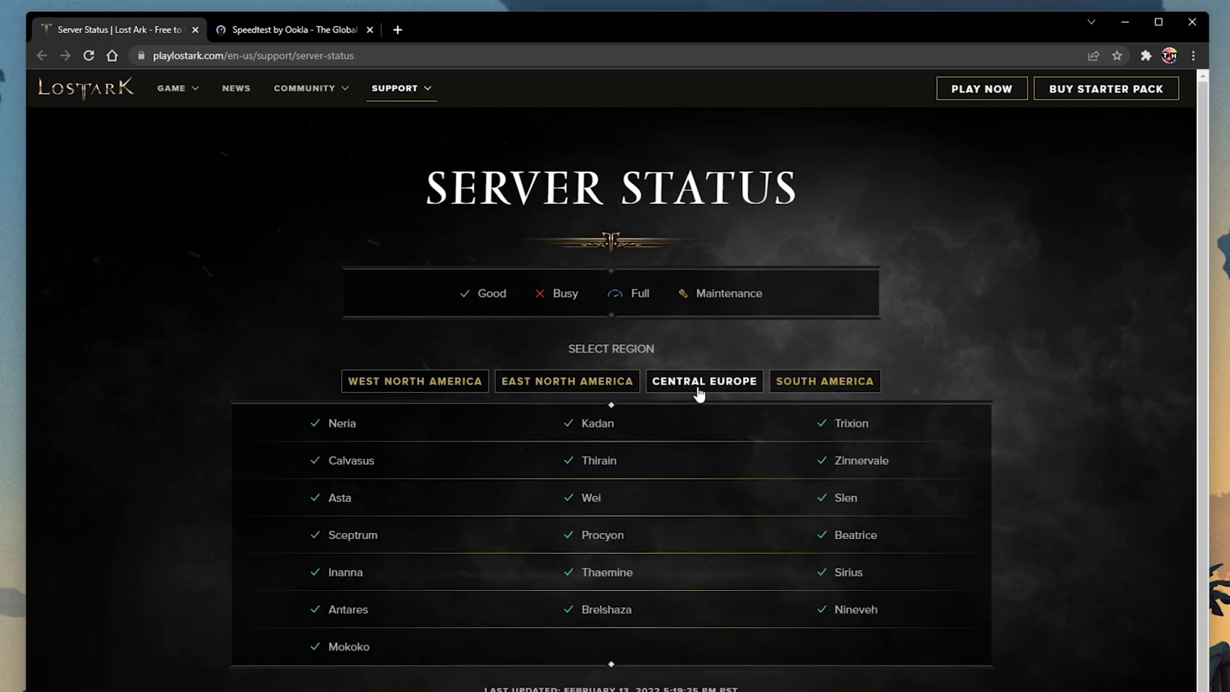
{"action": "left_click", "coordinate": [830, 380]}
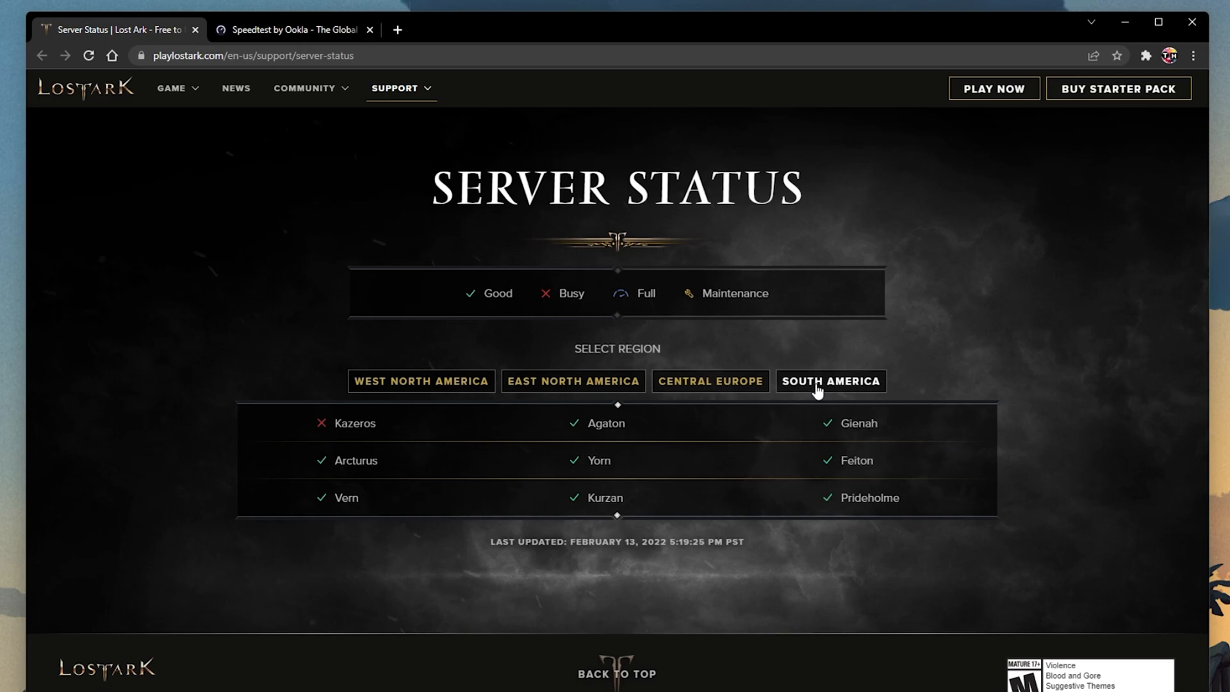
{"action": "left_click", "coordinate": [572, 381]}
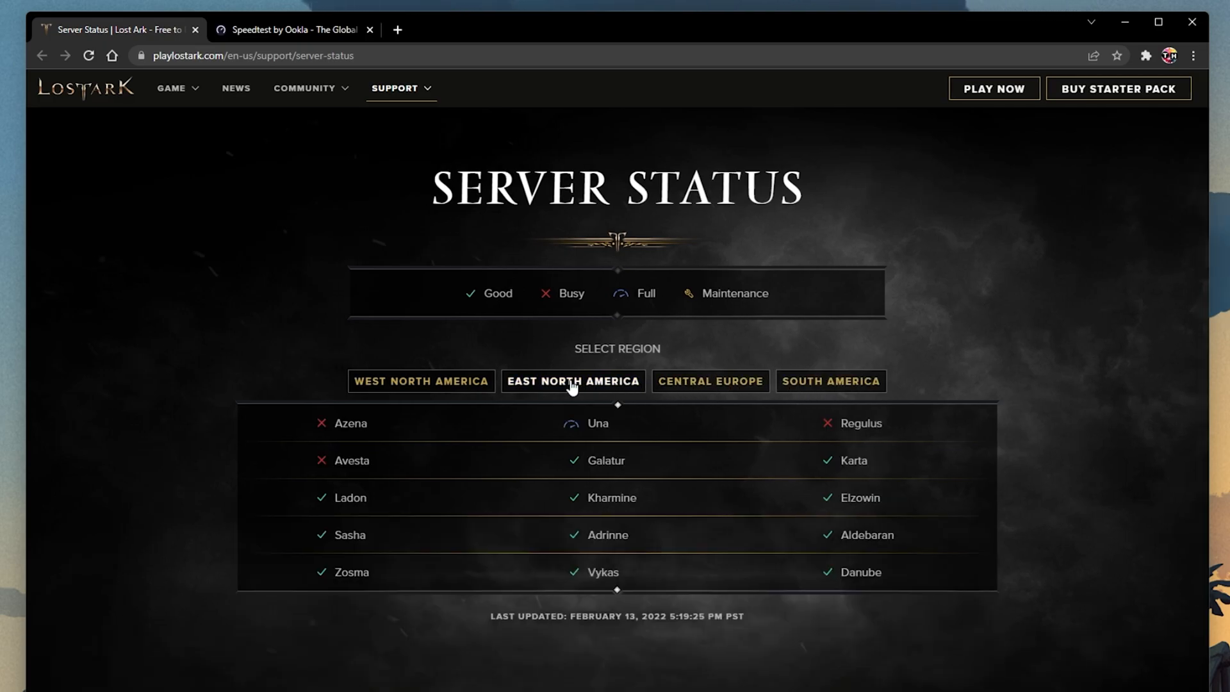
{"action": "left_click", "coordinate": [420, 385]}
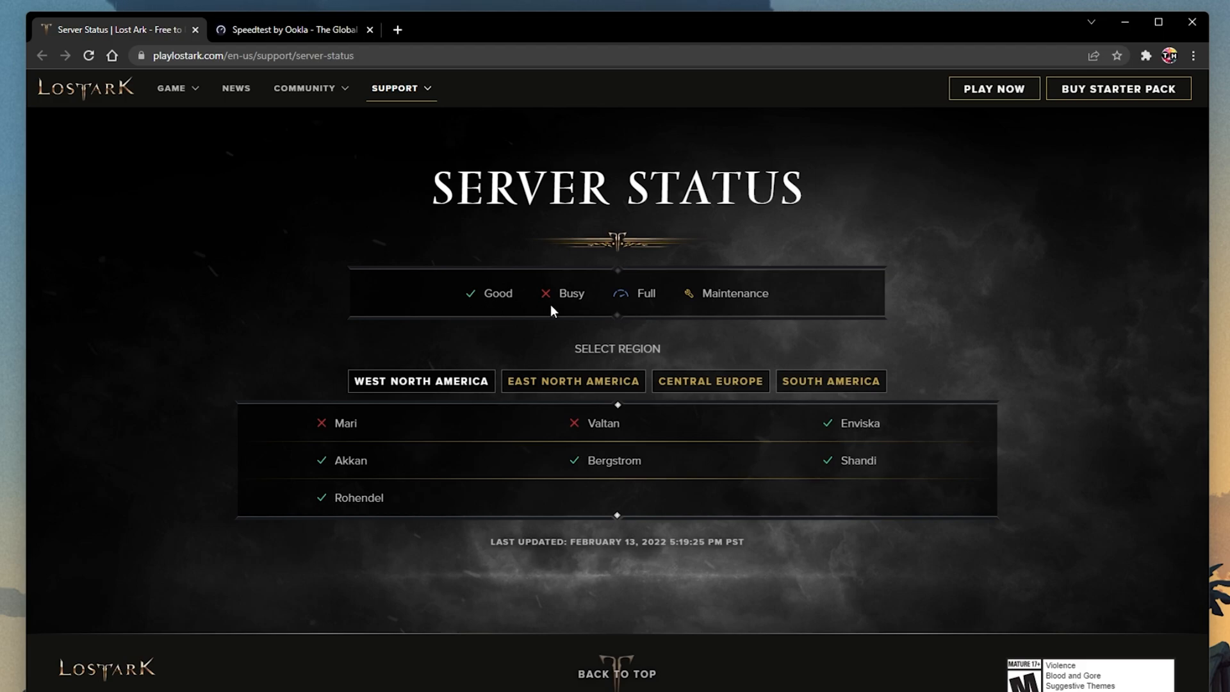
{"action": "mouse_move", "coordinate": [720, 315]}
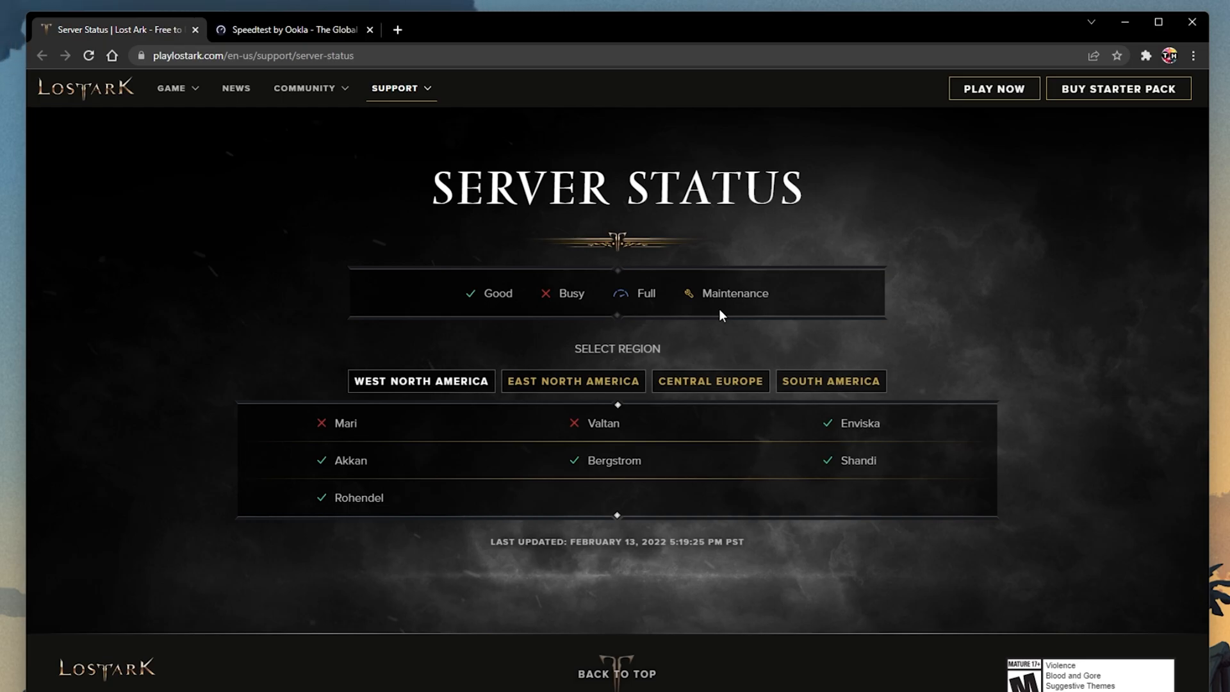
- Run an Ookla speed test (3 ms ping) and return to the server status page
{"action": "left_click", "coordinate": [294, 29]}
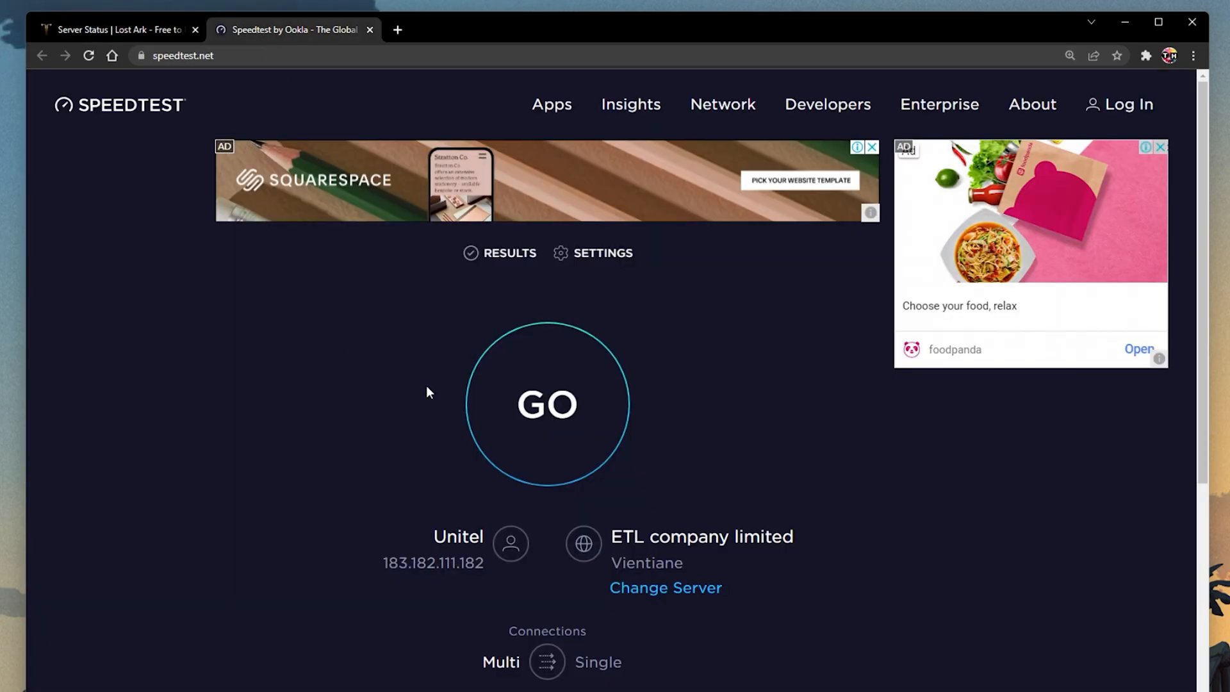
{"action": "left_click", "coordinate": [547, 403]}
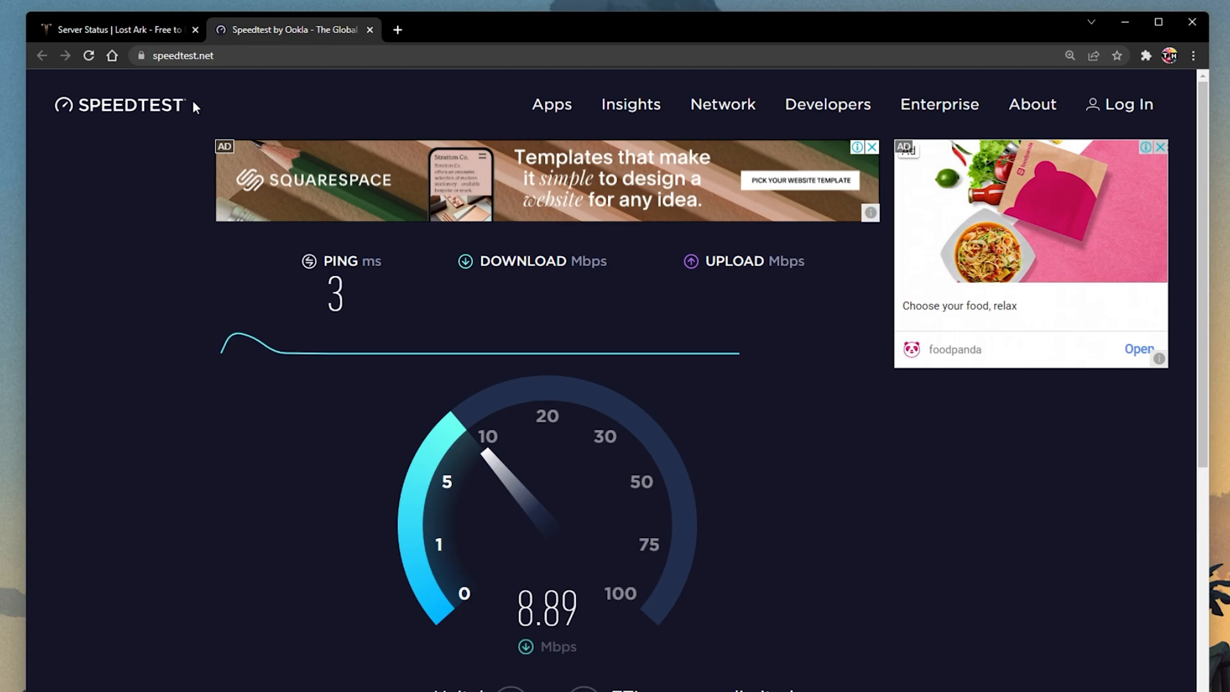
{"action": "left_click", "coordinate": [118, 30]}
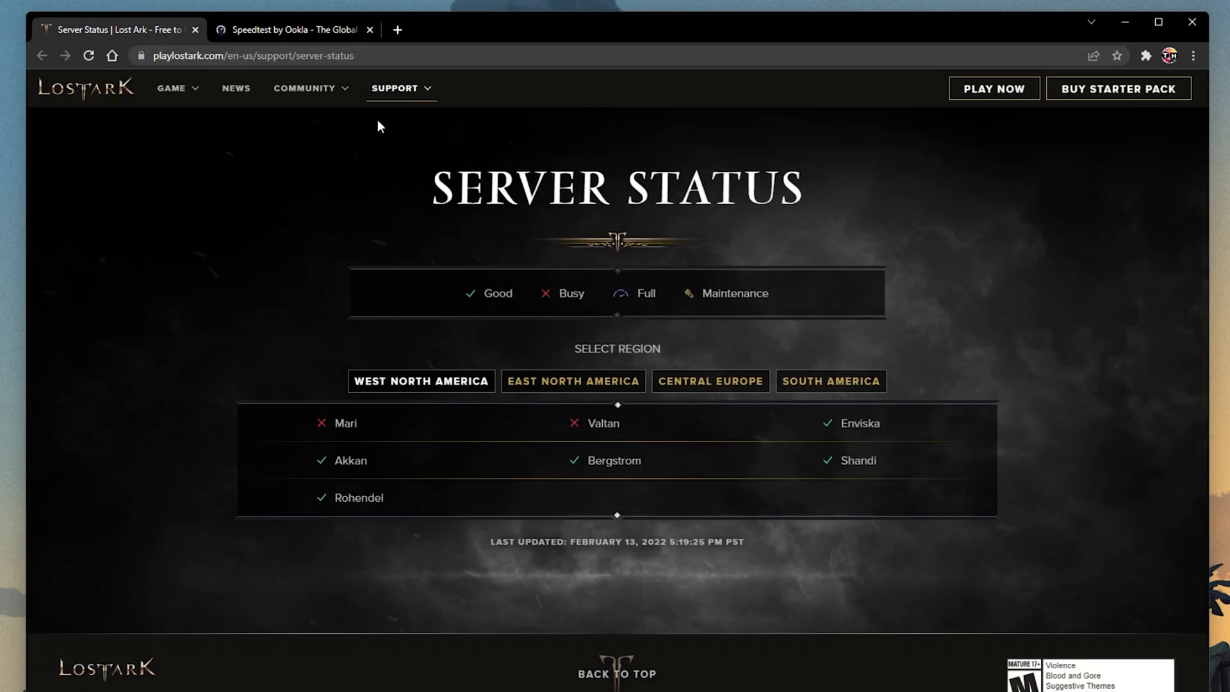
{"action": "mouse_move", "coordinate": [767, 148]}
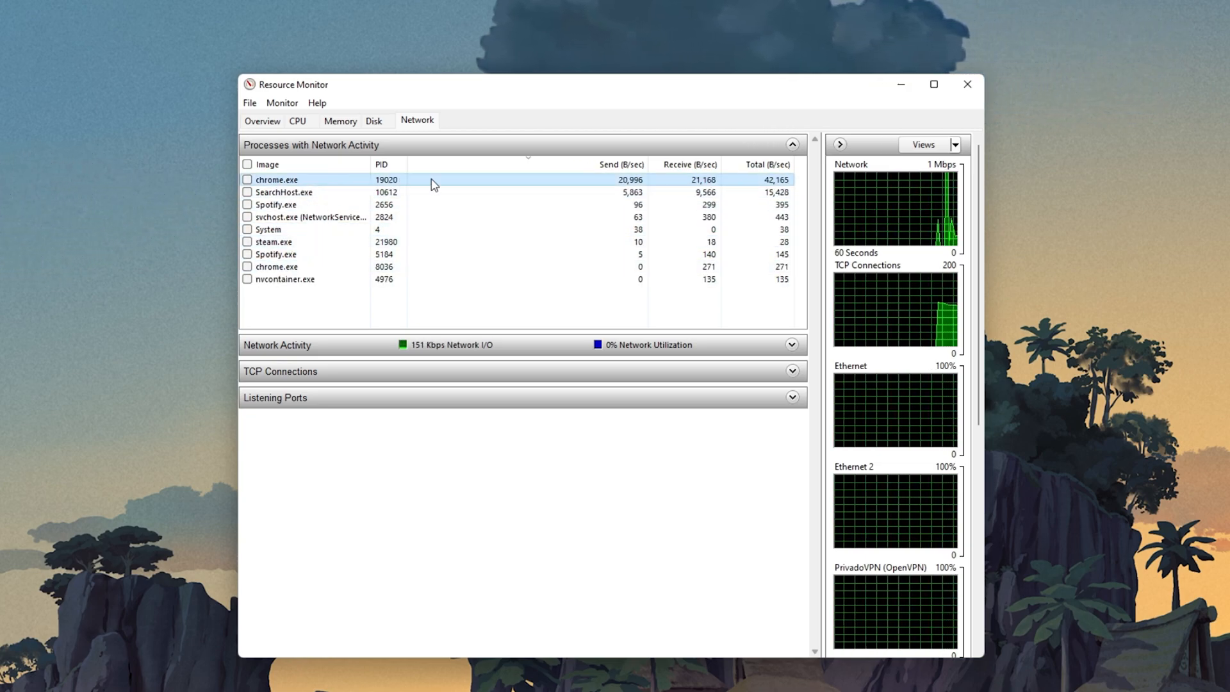
- Inspect the two chrome.exe processes in Resource Monitor's Network list
{"action": "right_click", "coordinate": [276, 180]}
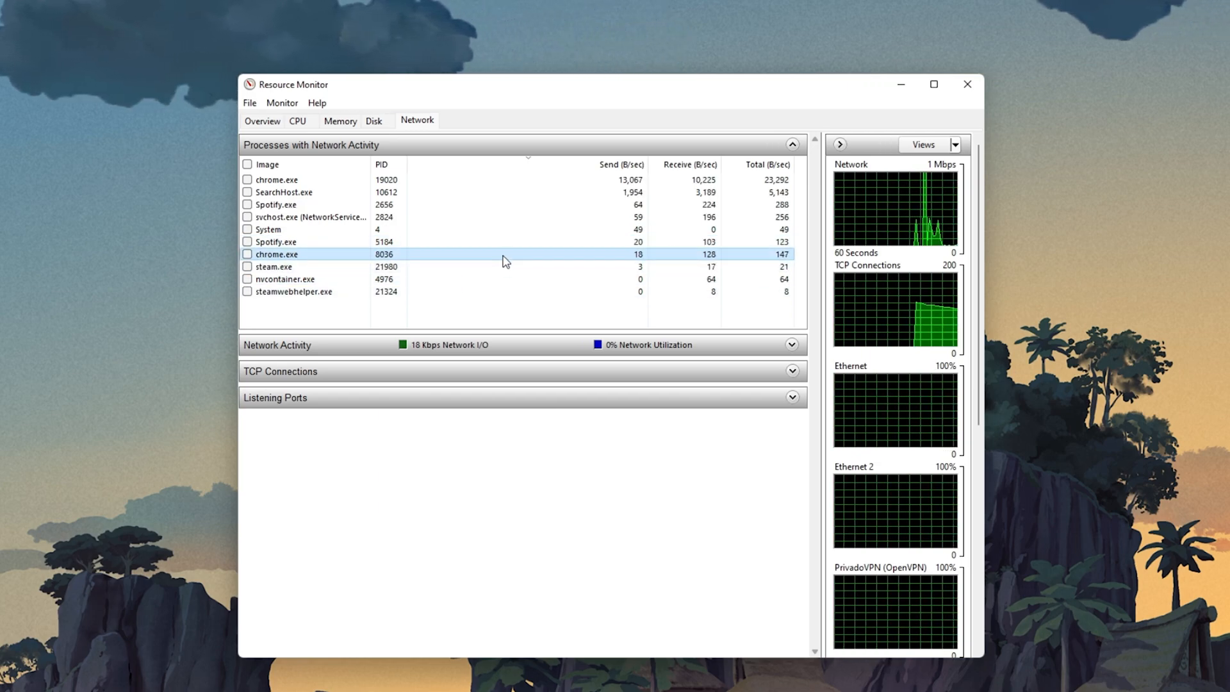
{"action": "right_click", "coordinate": [344, 217]}
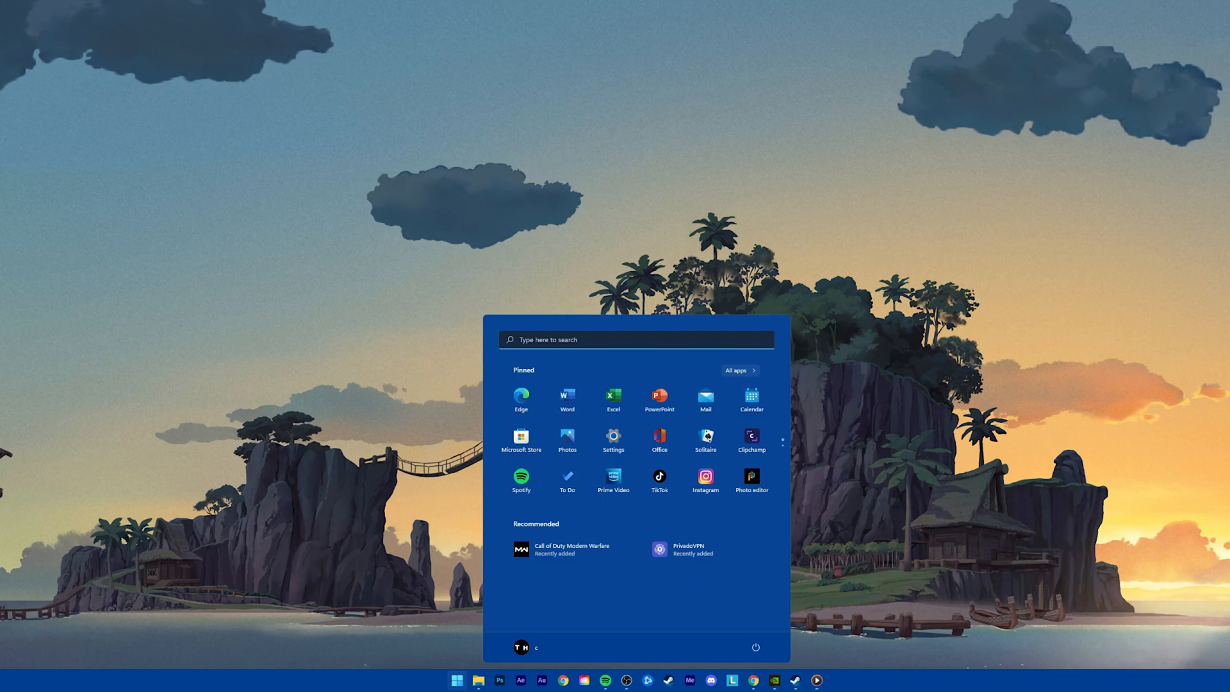
- Launch Command Prompt from the Start search for 'cmd'
{"action": "type", "text": "cmd"}
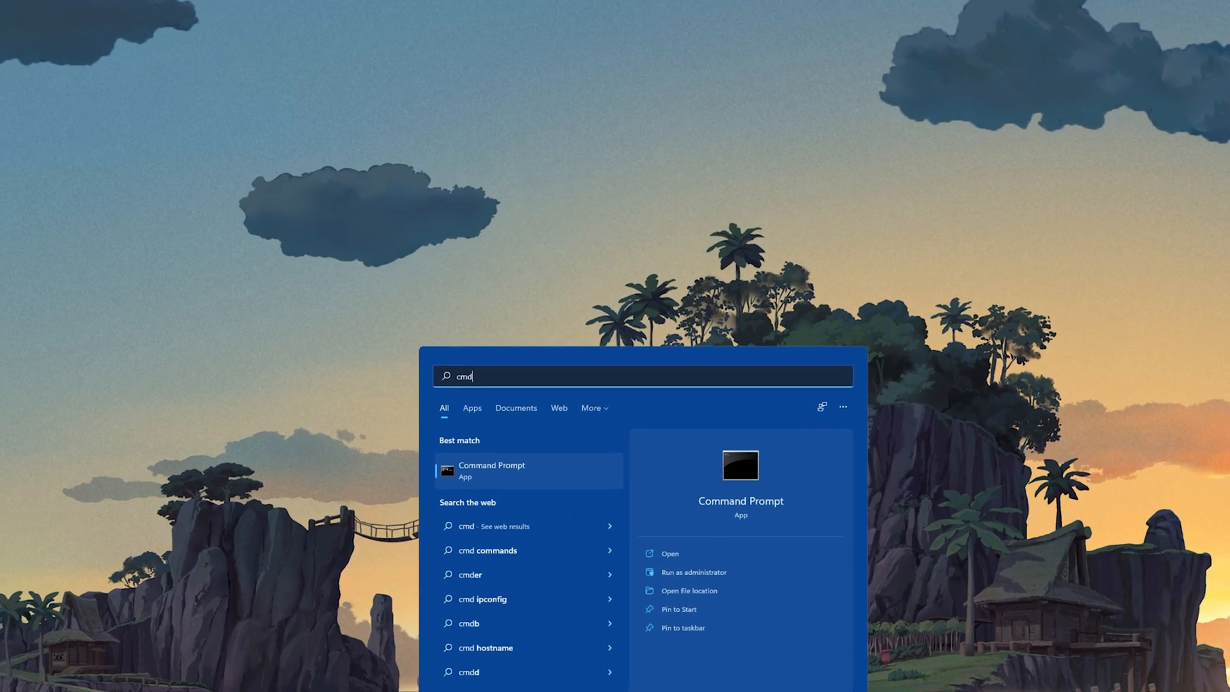
{"action": "left_click", "coordinate": [669, 553]}
{"action": "type", "text": "ping google.com"}
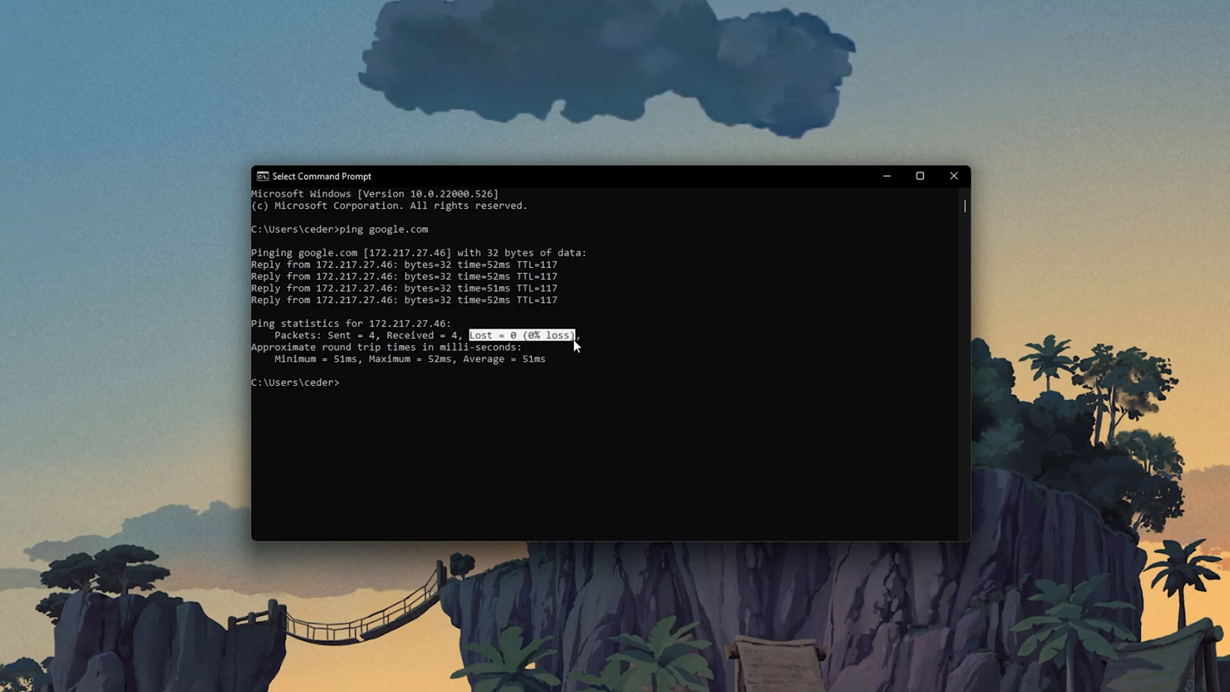
- Flush the DNS resolver cache with ipconfig /flushdns, then exit the command window
{"action": "type", "text": "ip"}
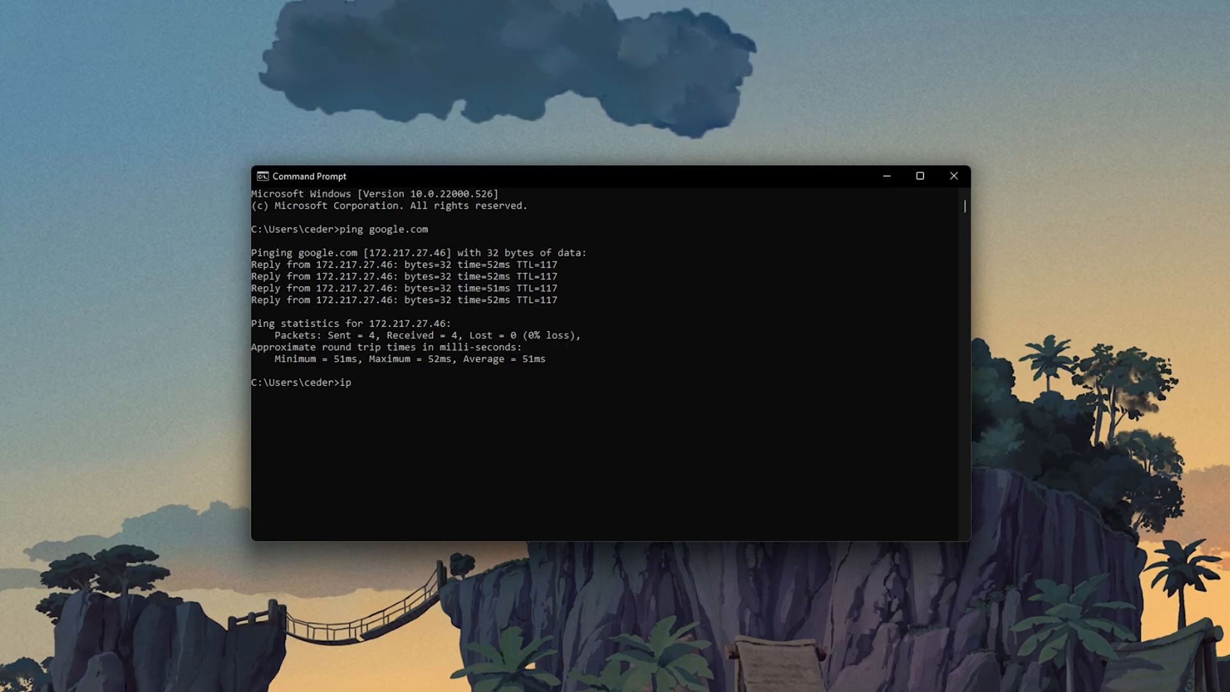
{"action": "type", "text": "config"}
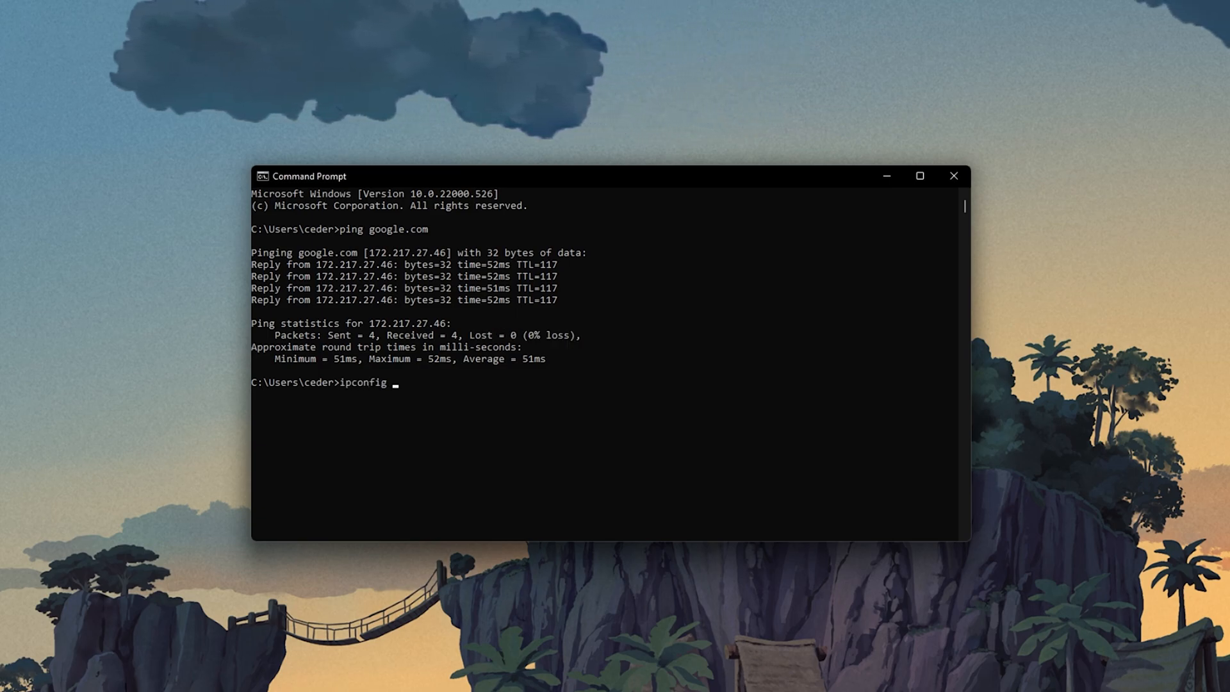
{"action": "type", "text": "/flushdns"}
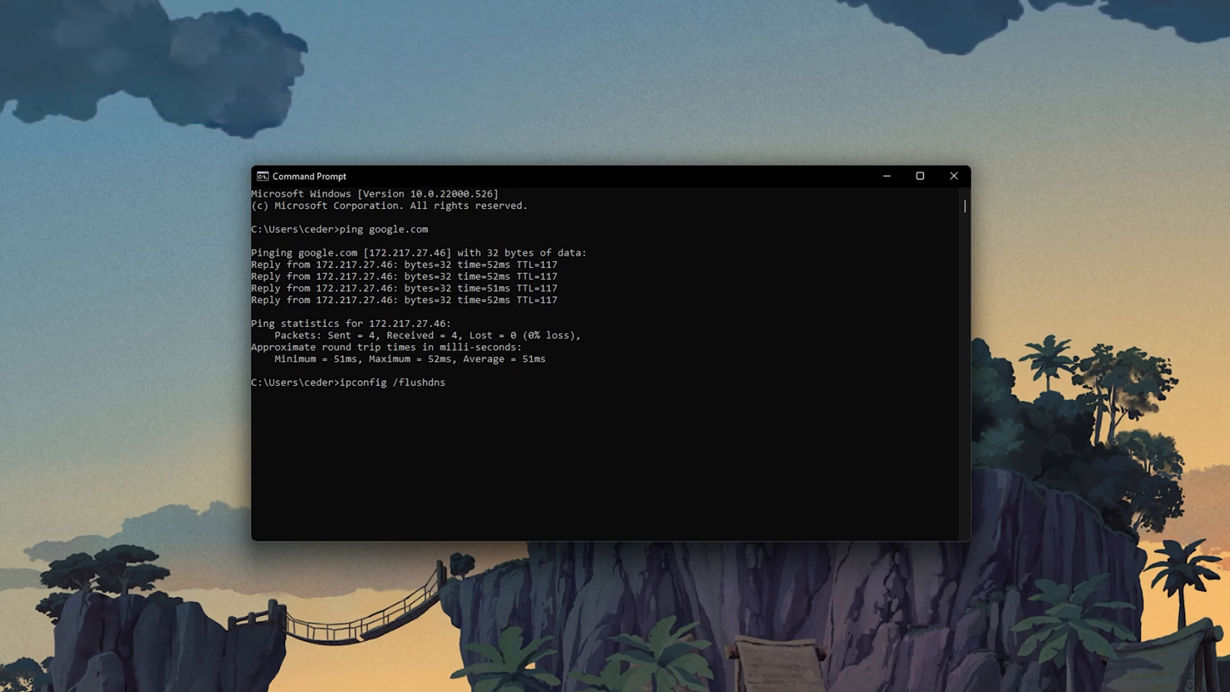
{"action": "key", "text": "Return"}
{"action": "type", "text": "exit"}
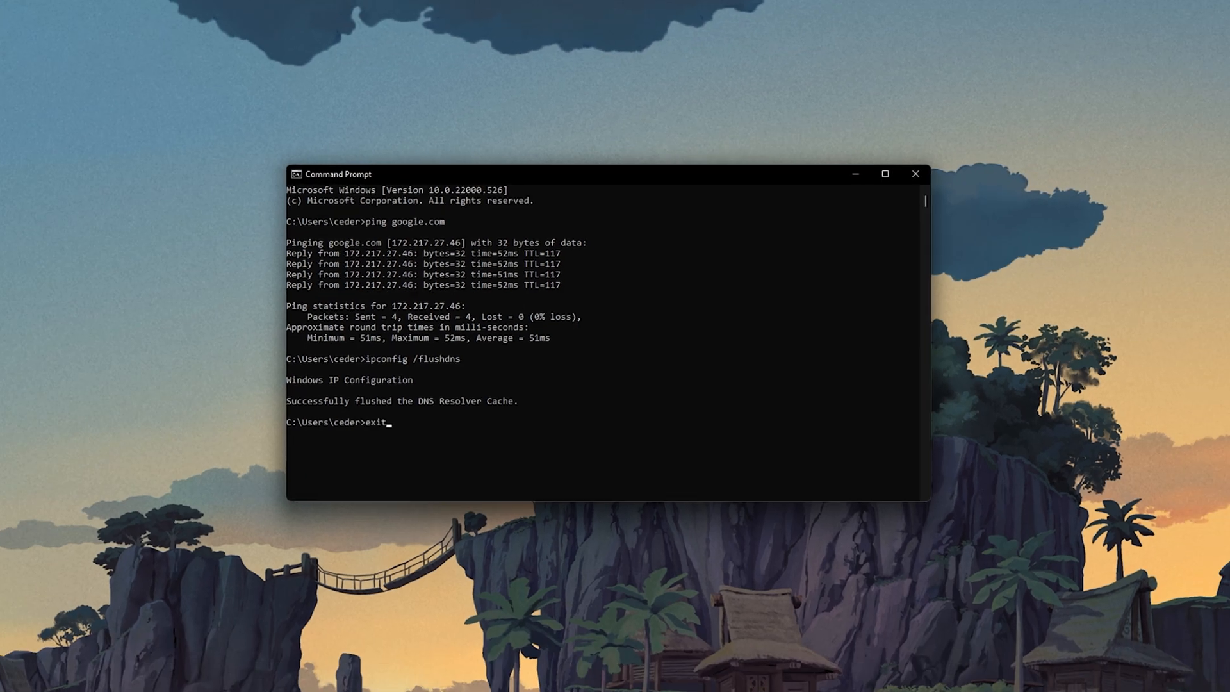
{"action": "key", "text": "Return"}
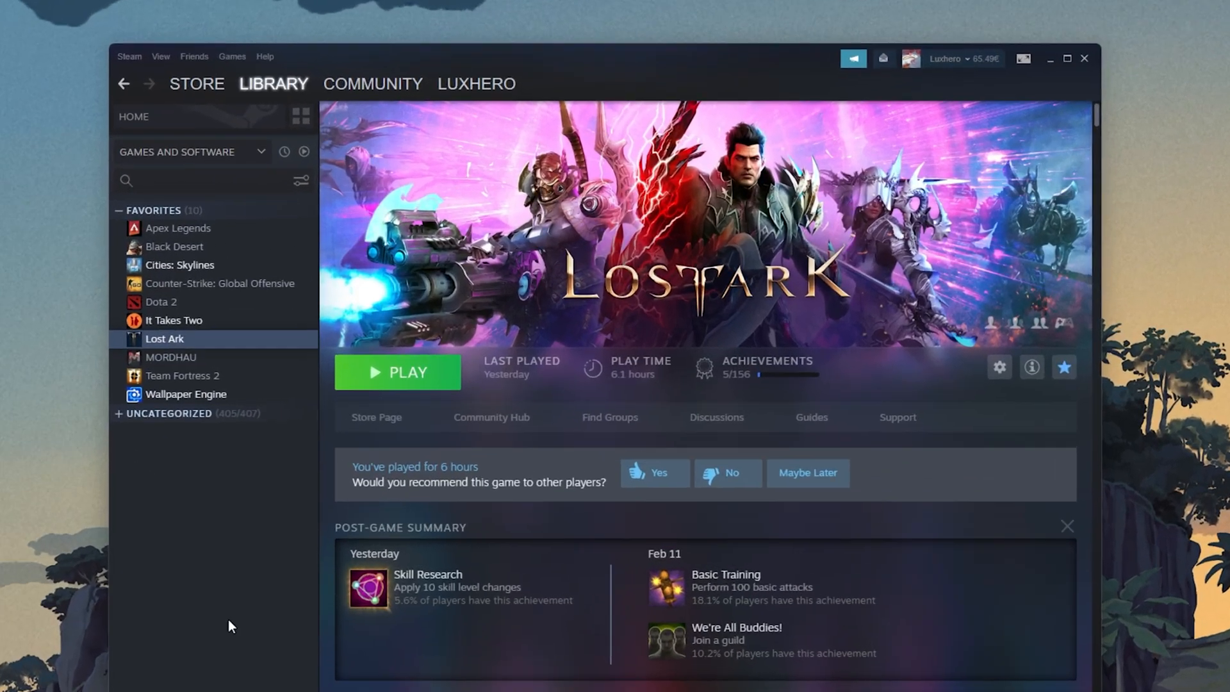
{"action": "mouse_move", "coordinate": [239, 345]}
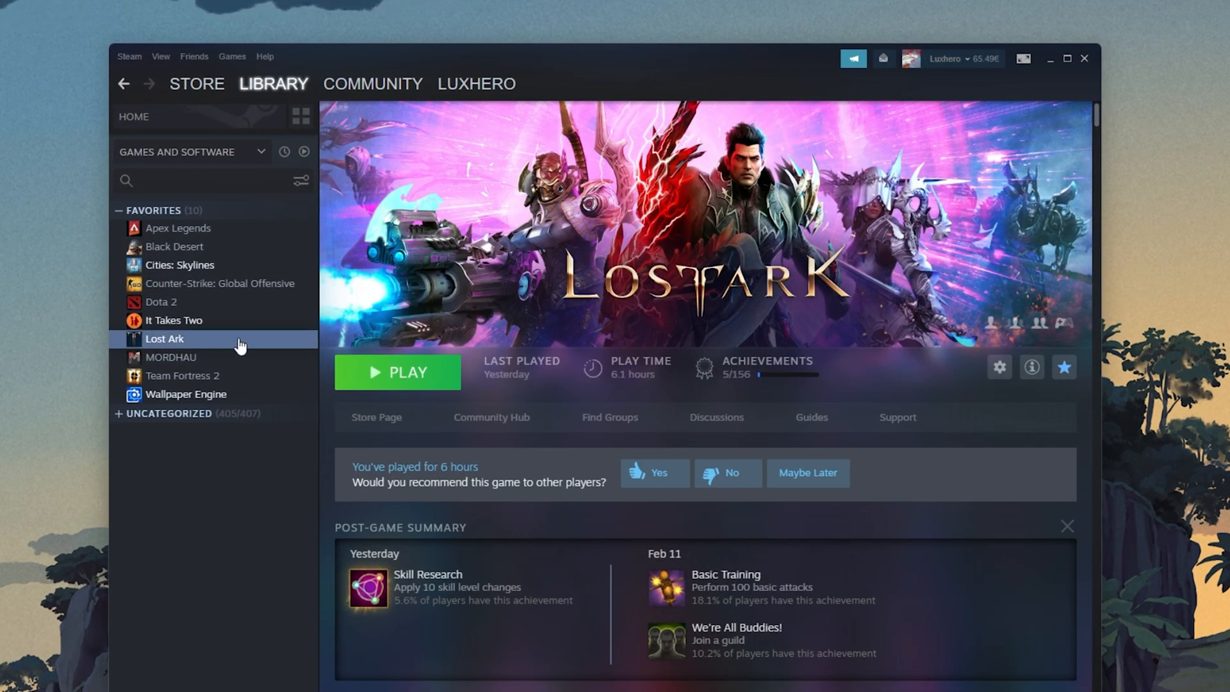
{"action": "right_click", "coordinate": [164, 338]}
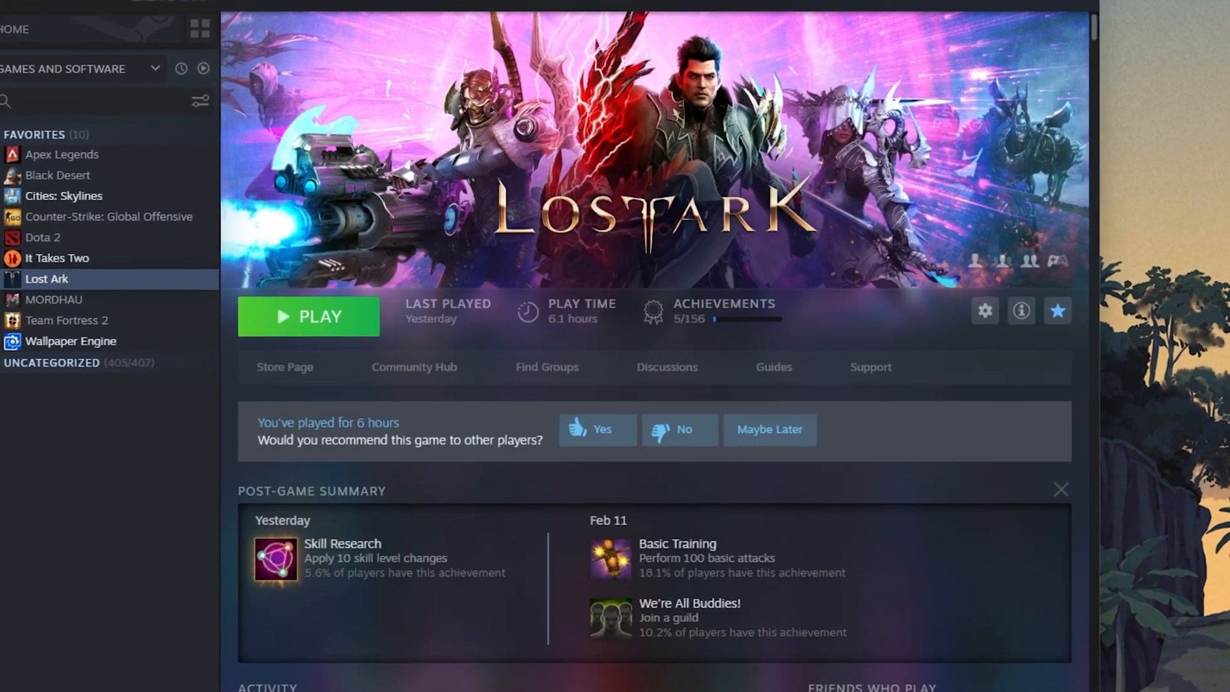
{"action": "left_click", "coordinate": [984, 310]}
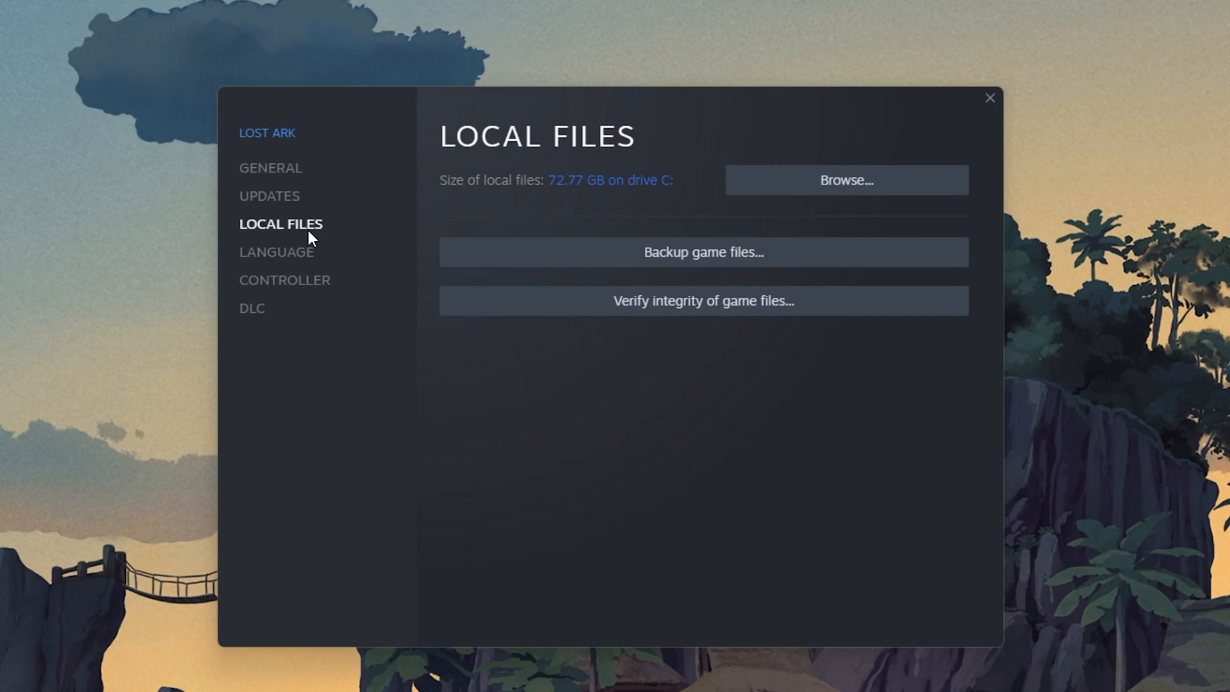
{"action": "mouse_move", "coordinate": [466, 309]}
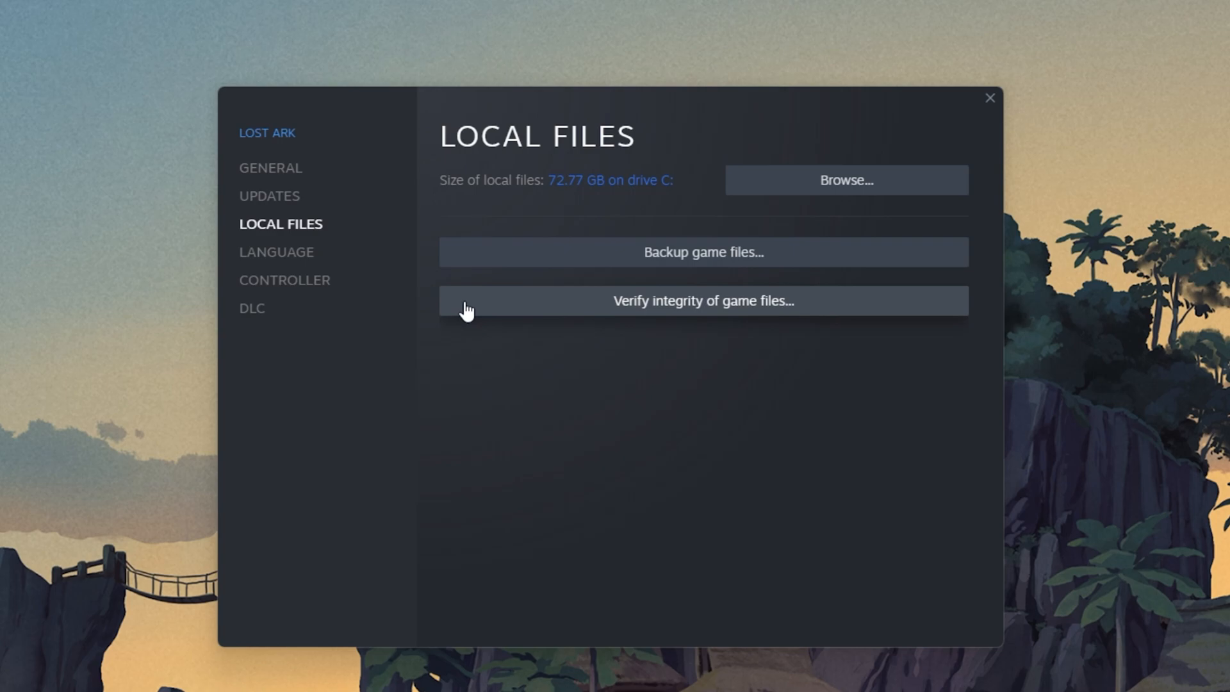
{"action": "mouse_move", "coordinate": [591, 390]}
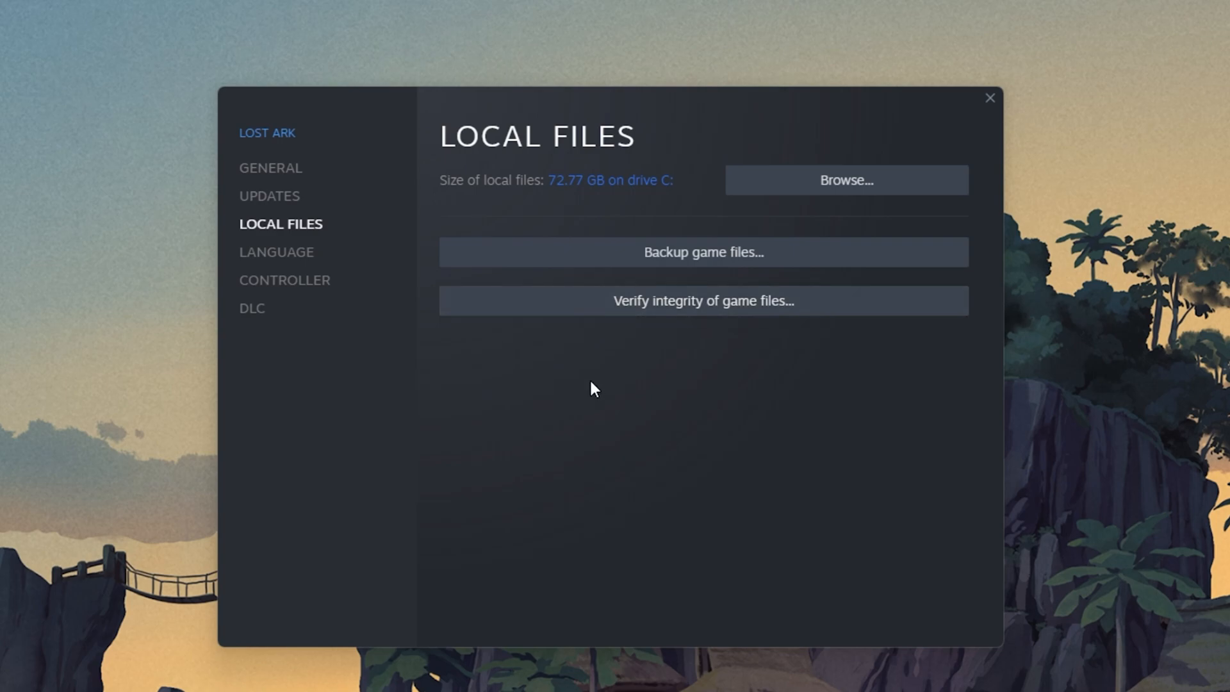
{"action": "mouse_move", "coordinate": [979, 123]}
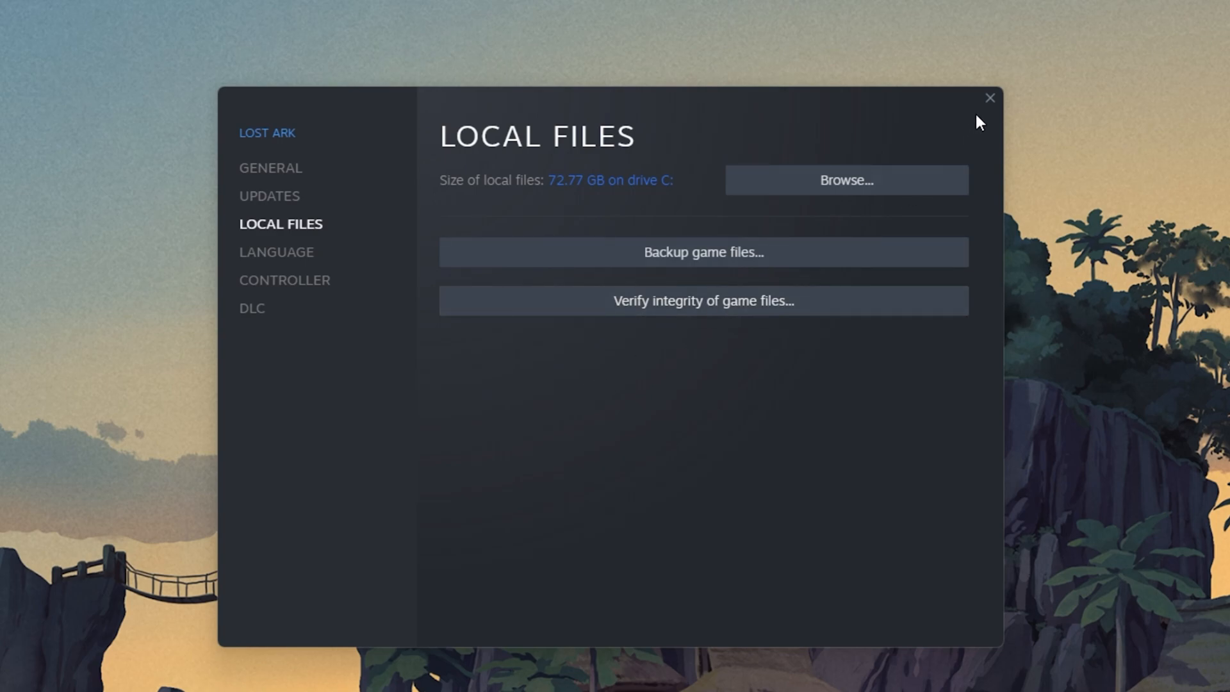
{"action": "left_click", "coordinate": [988, 97]}
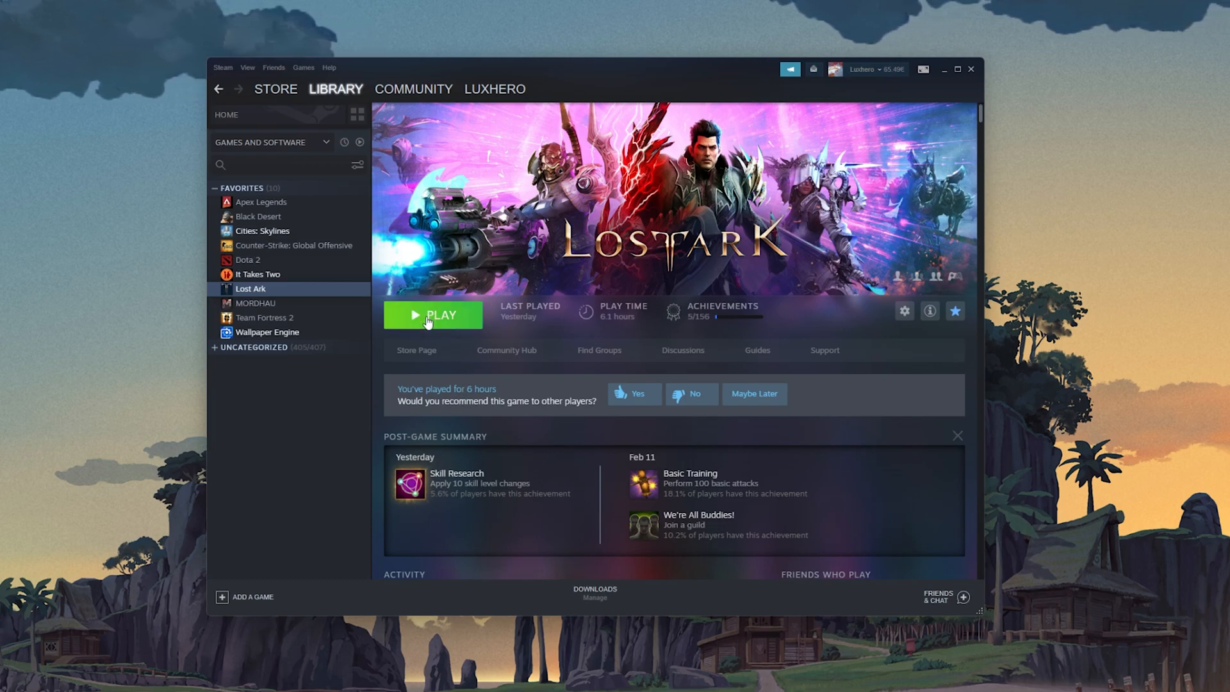